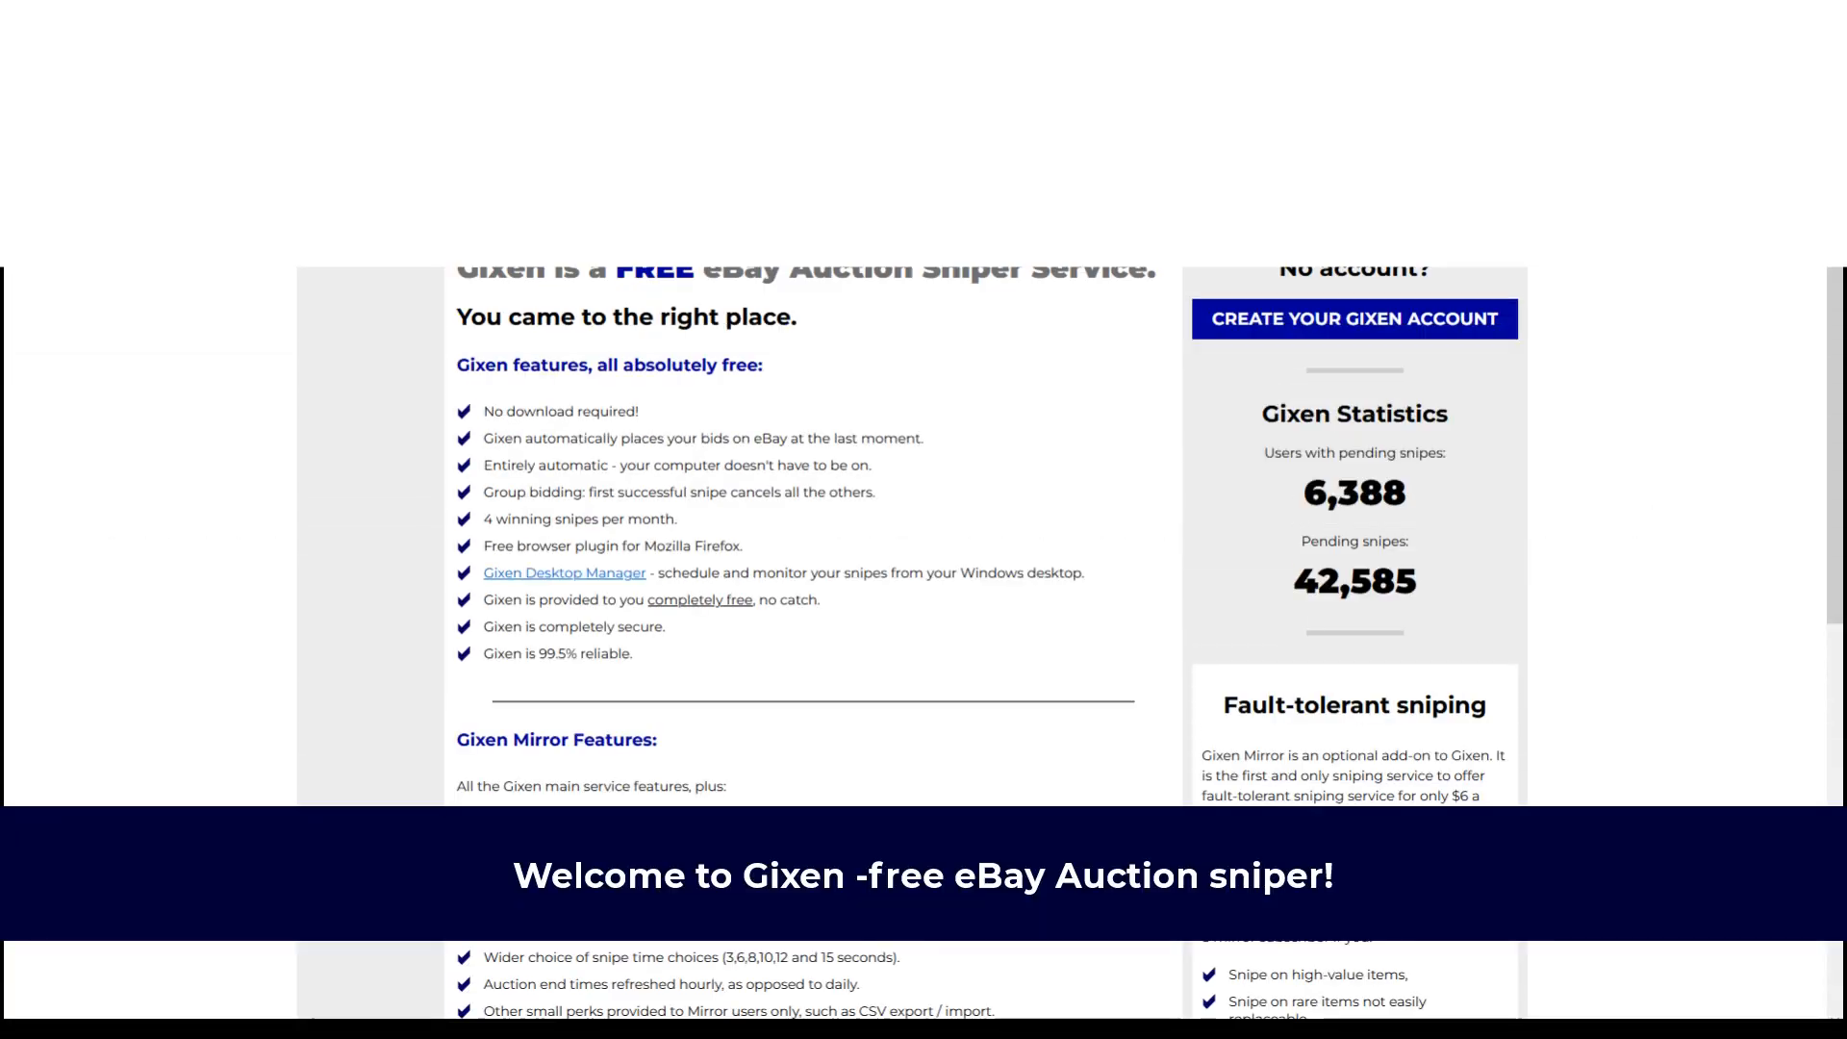
# Start a new Gixen registration with username 'gixen2test' and a password
pyautogui.scroll(3)
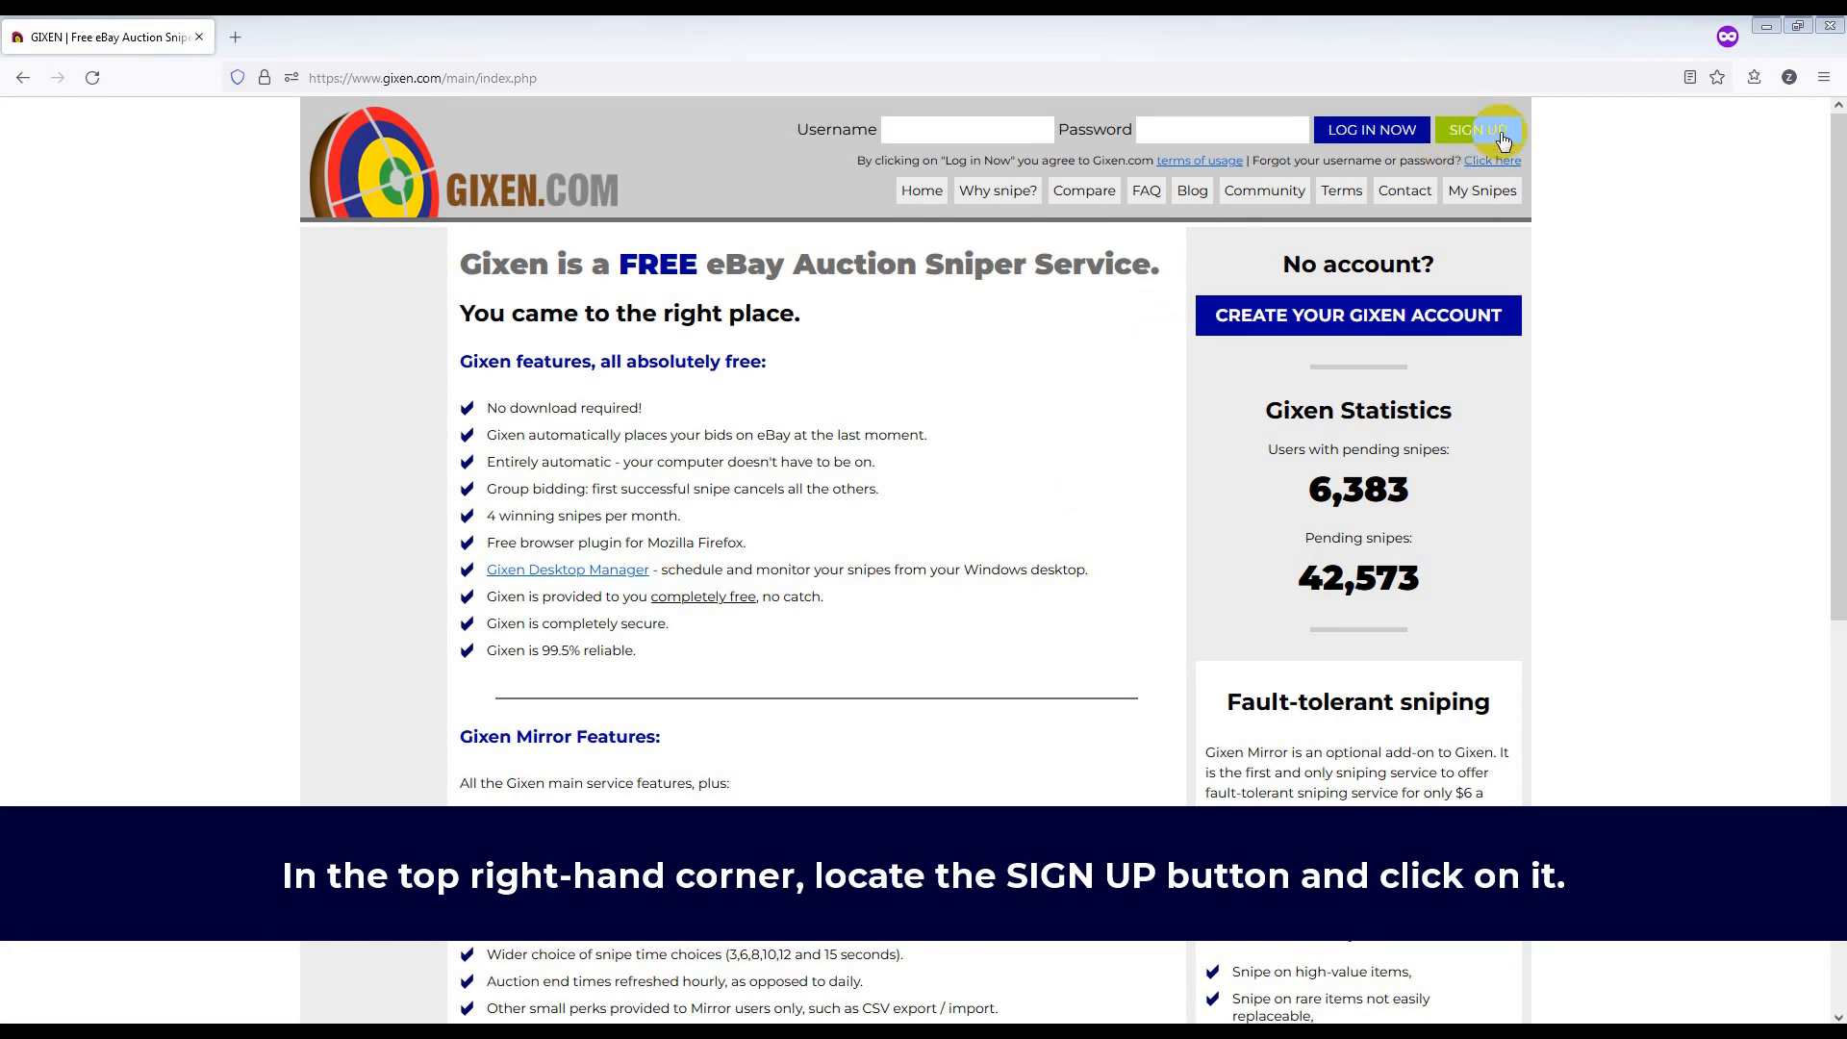
pyautogui.click(1476, 129)
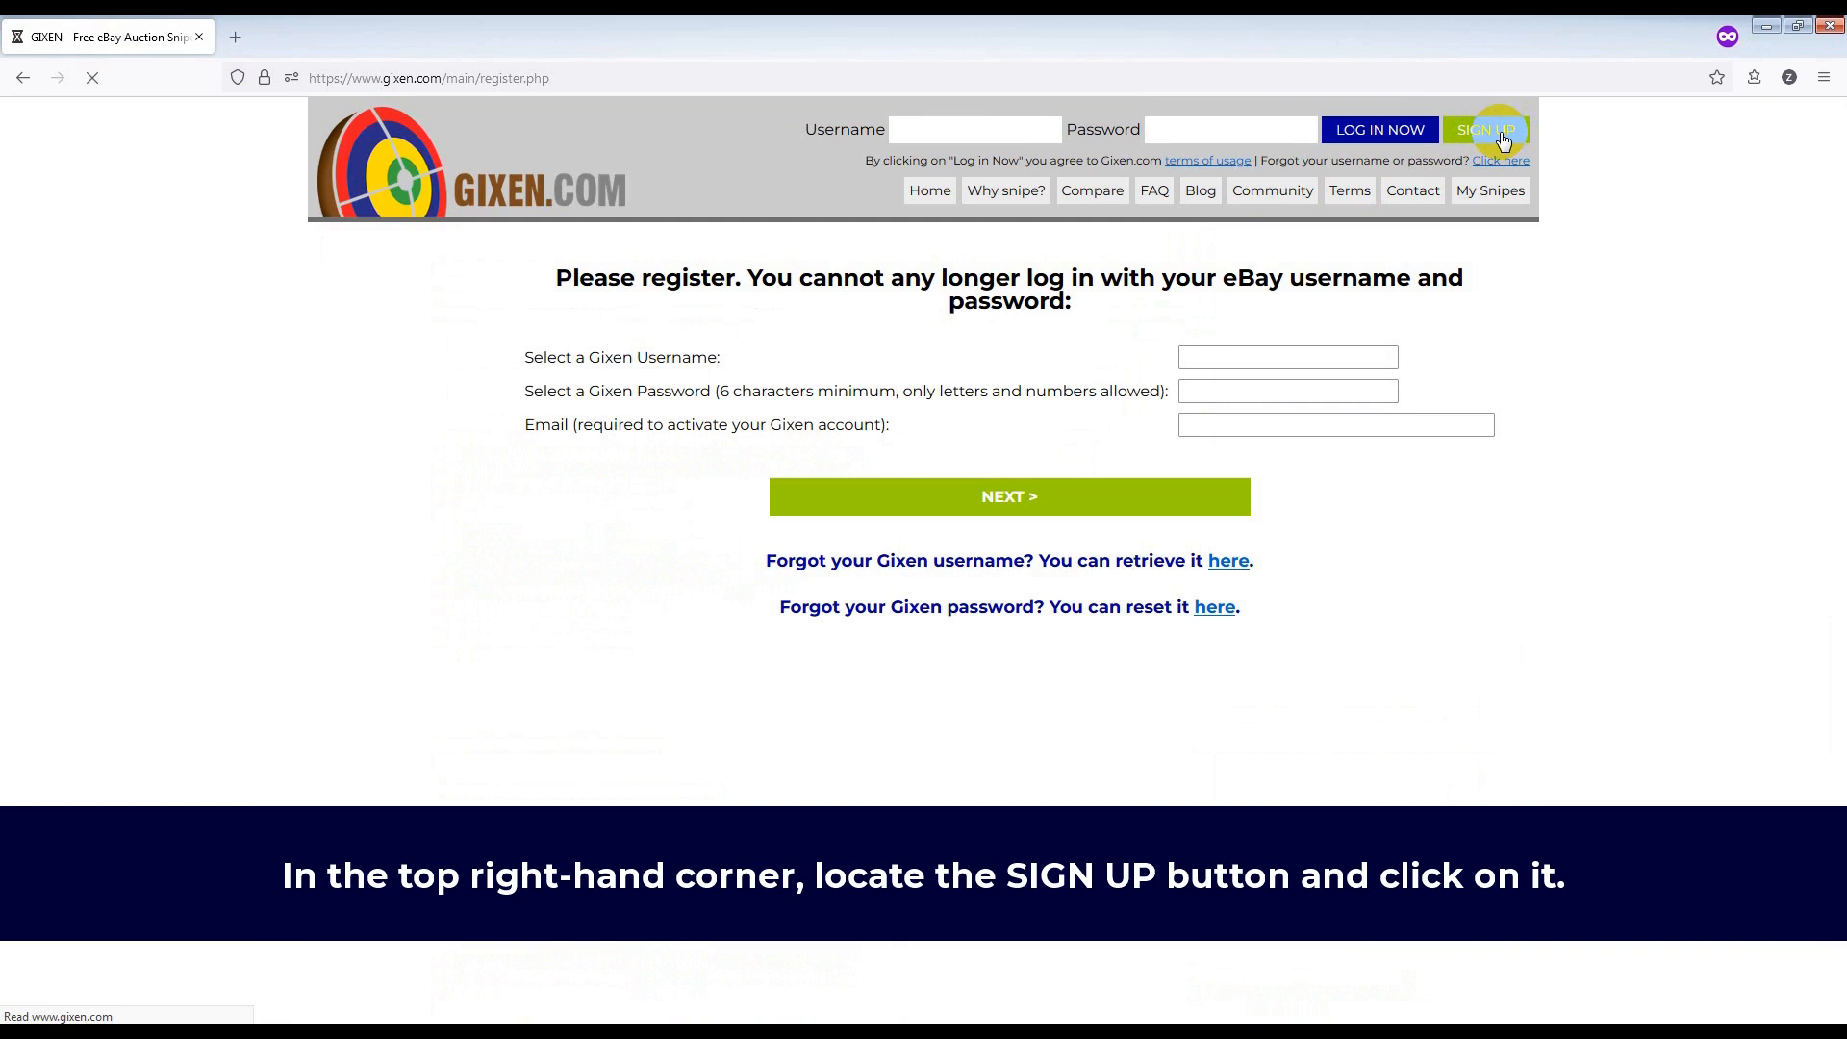
pyautogui.click(1485, 129)
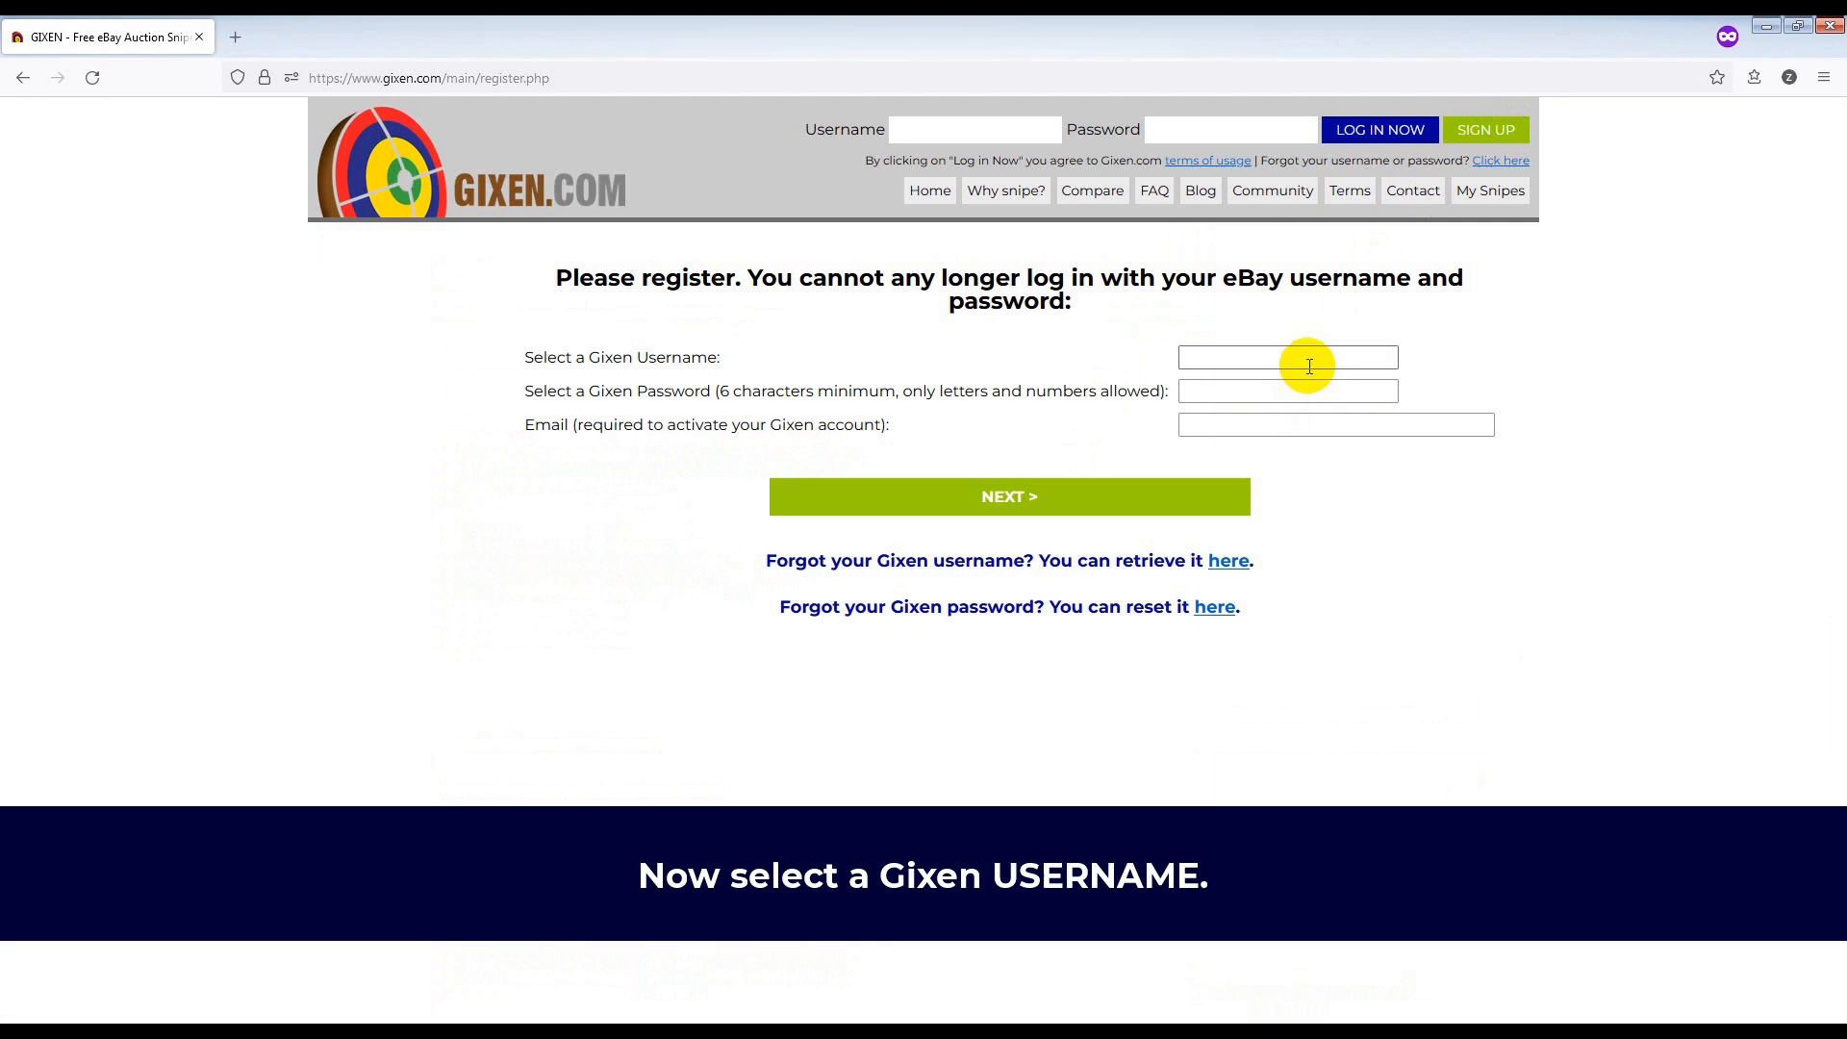
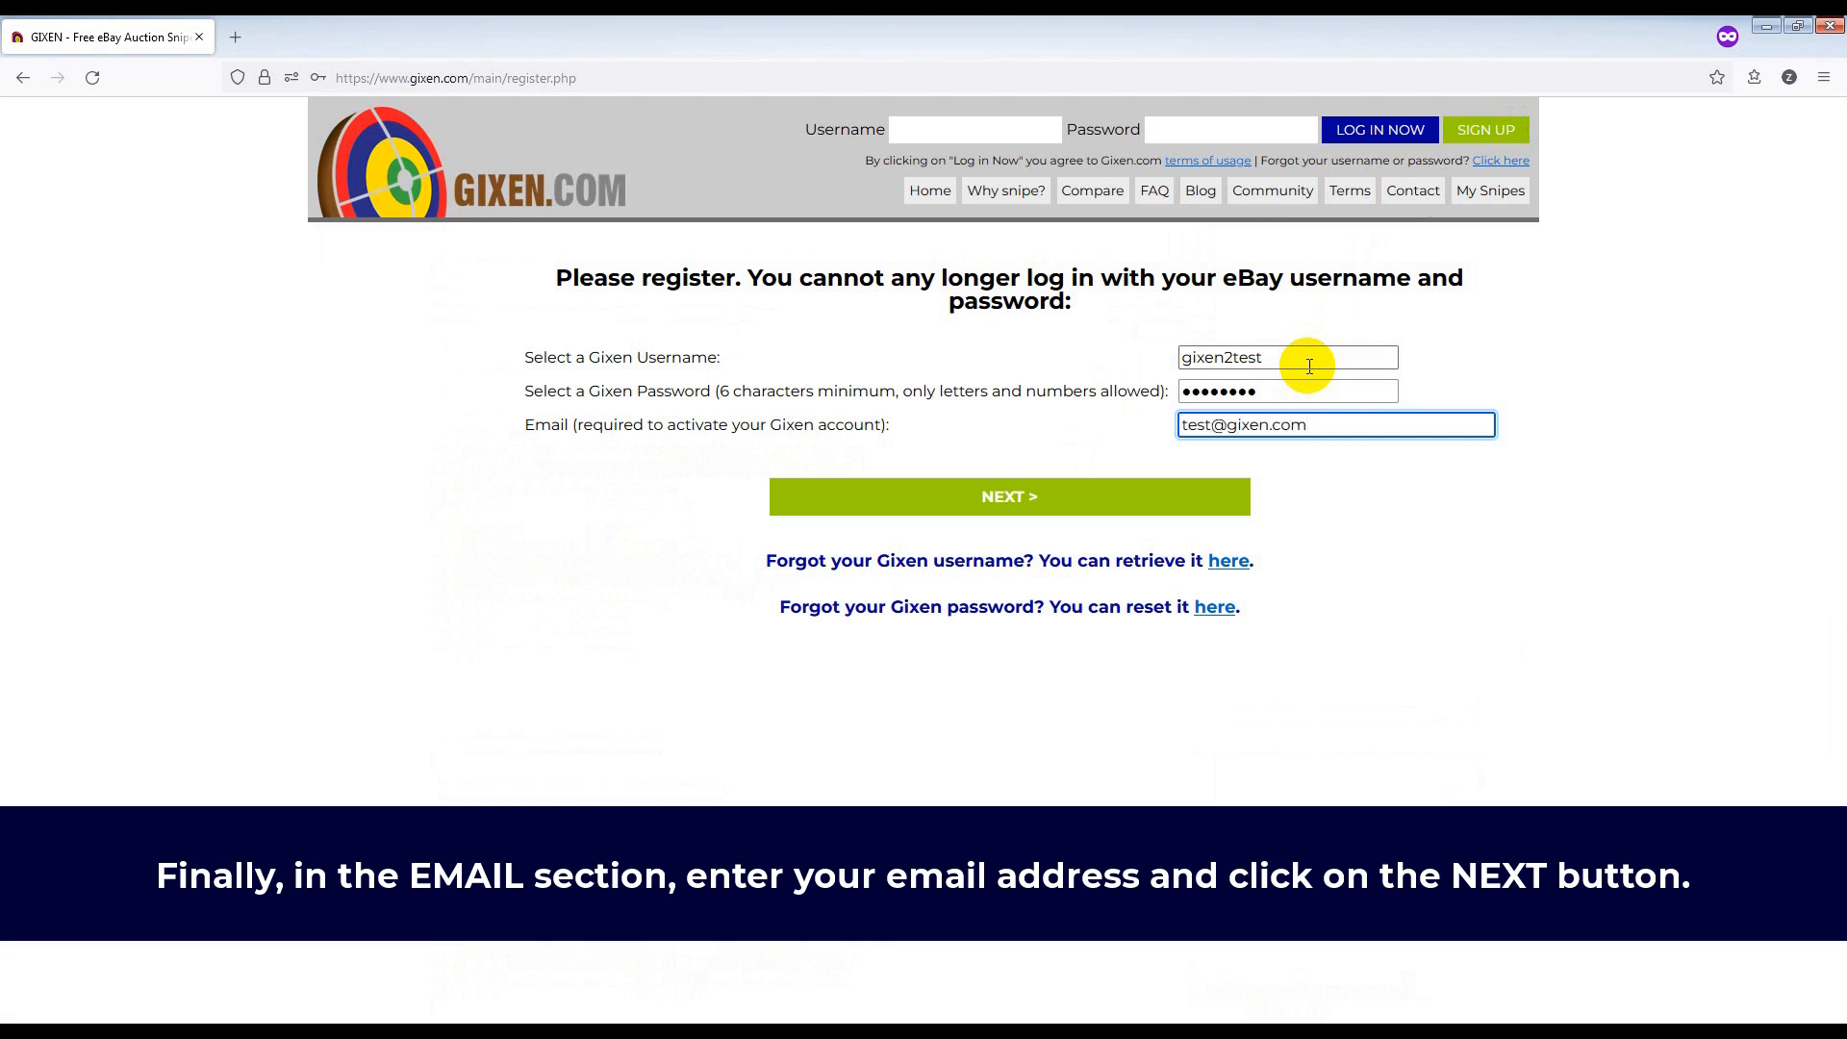
# Enter the email address ending in 'xen.com' and submit the registration details
pyautogui.click(1007, 496)
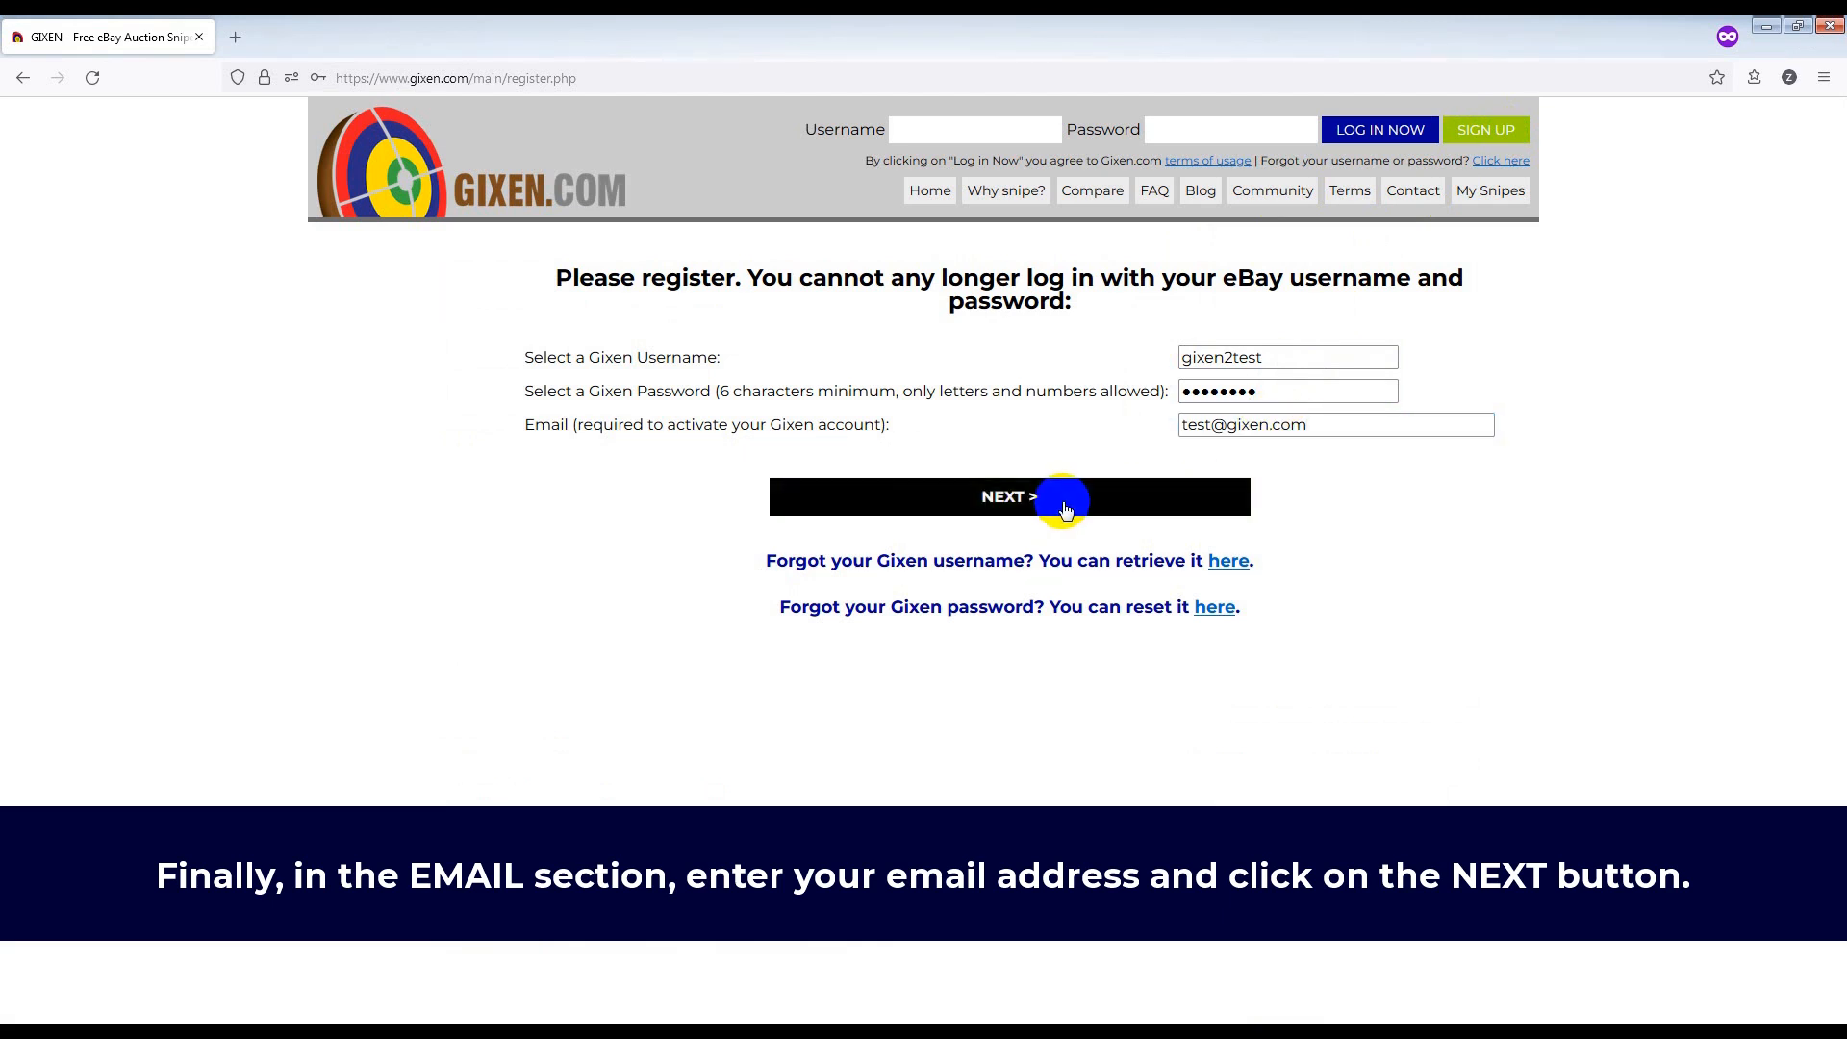
# Proceed with NEXT and follow 'Link Gixen with your eBay account' to eBay's sign-in page
pyautogui.click(1009, 497)
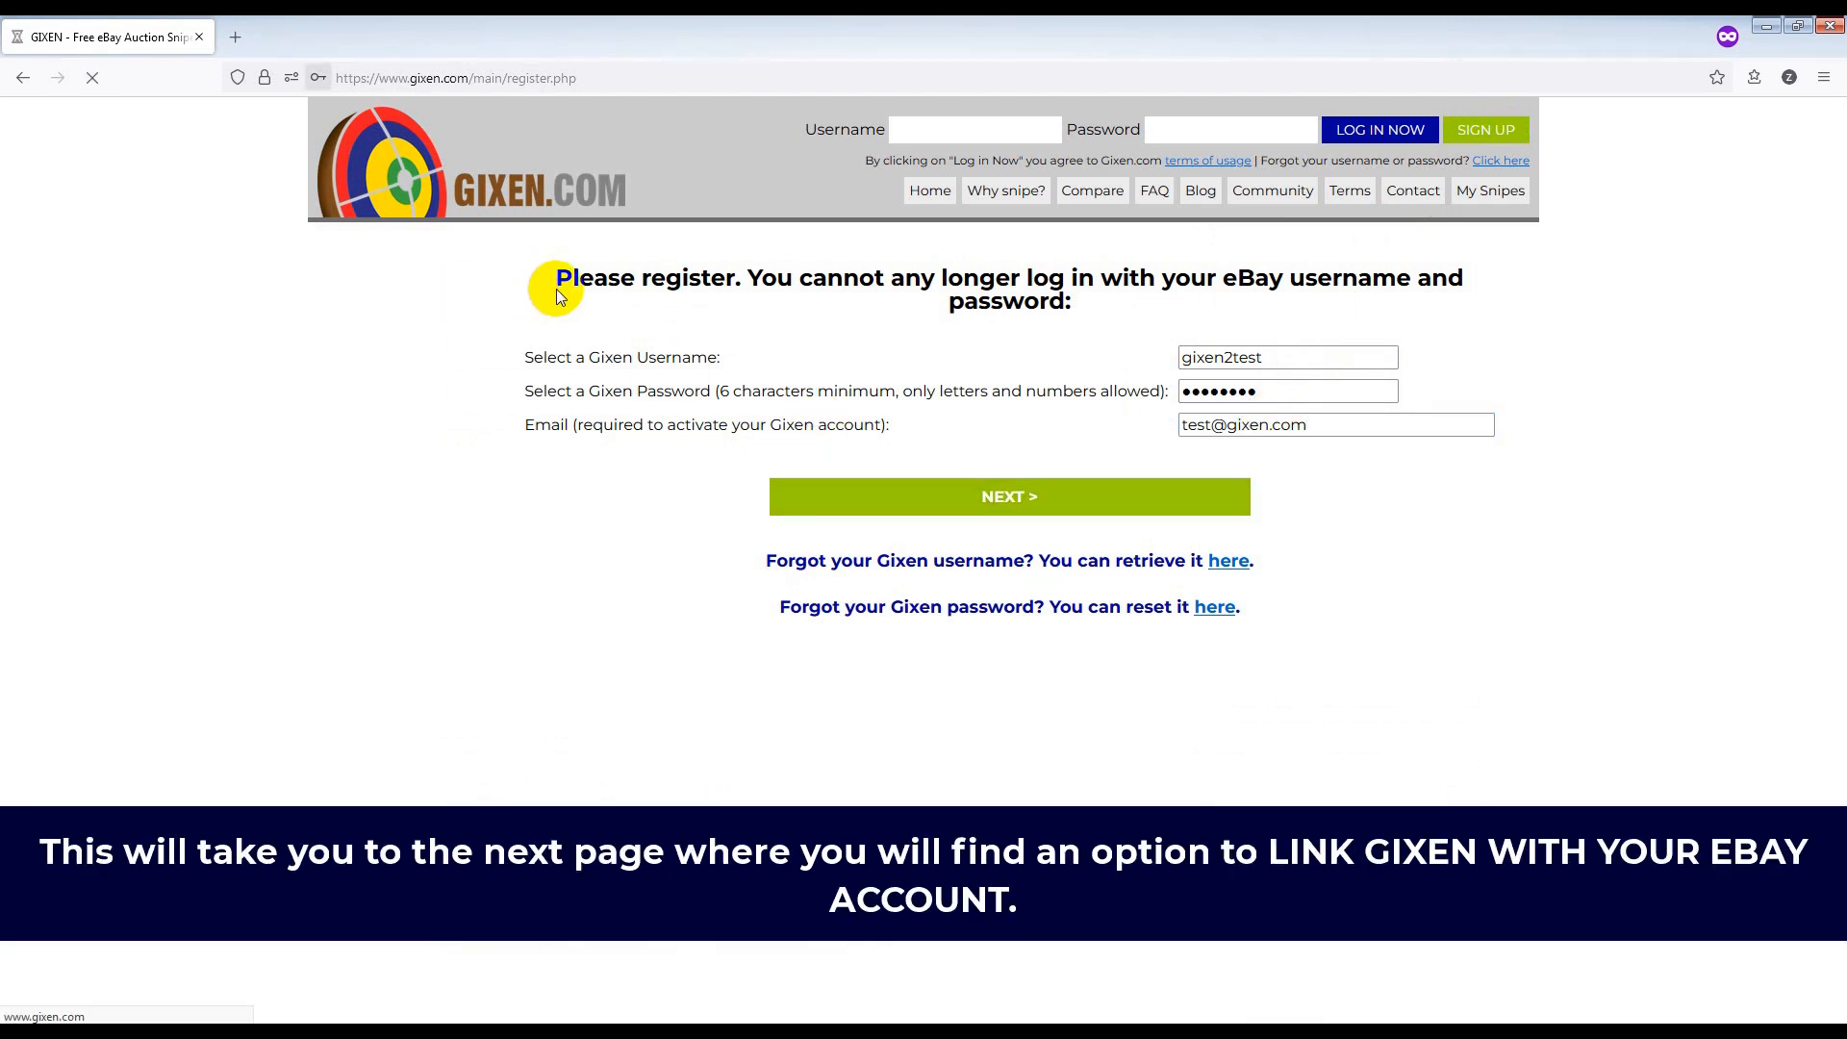
pyautogui.click(1007, 496)
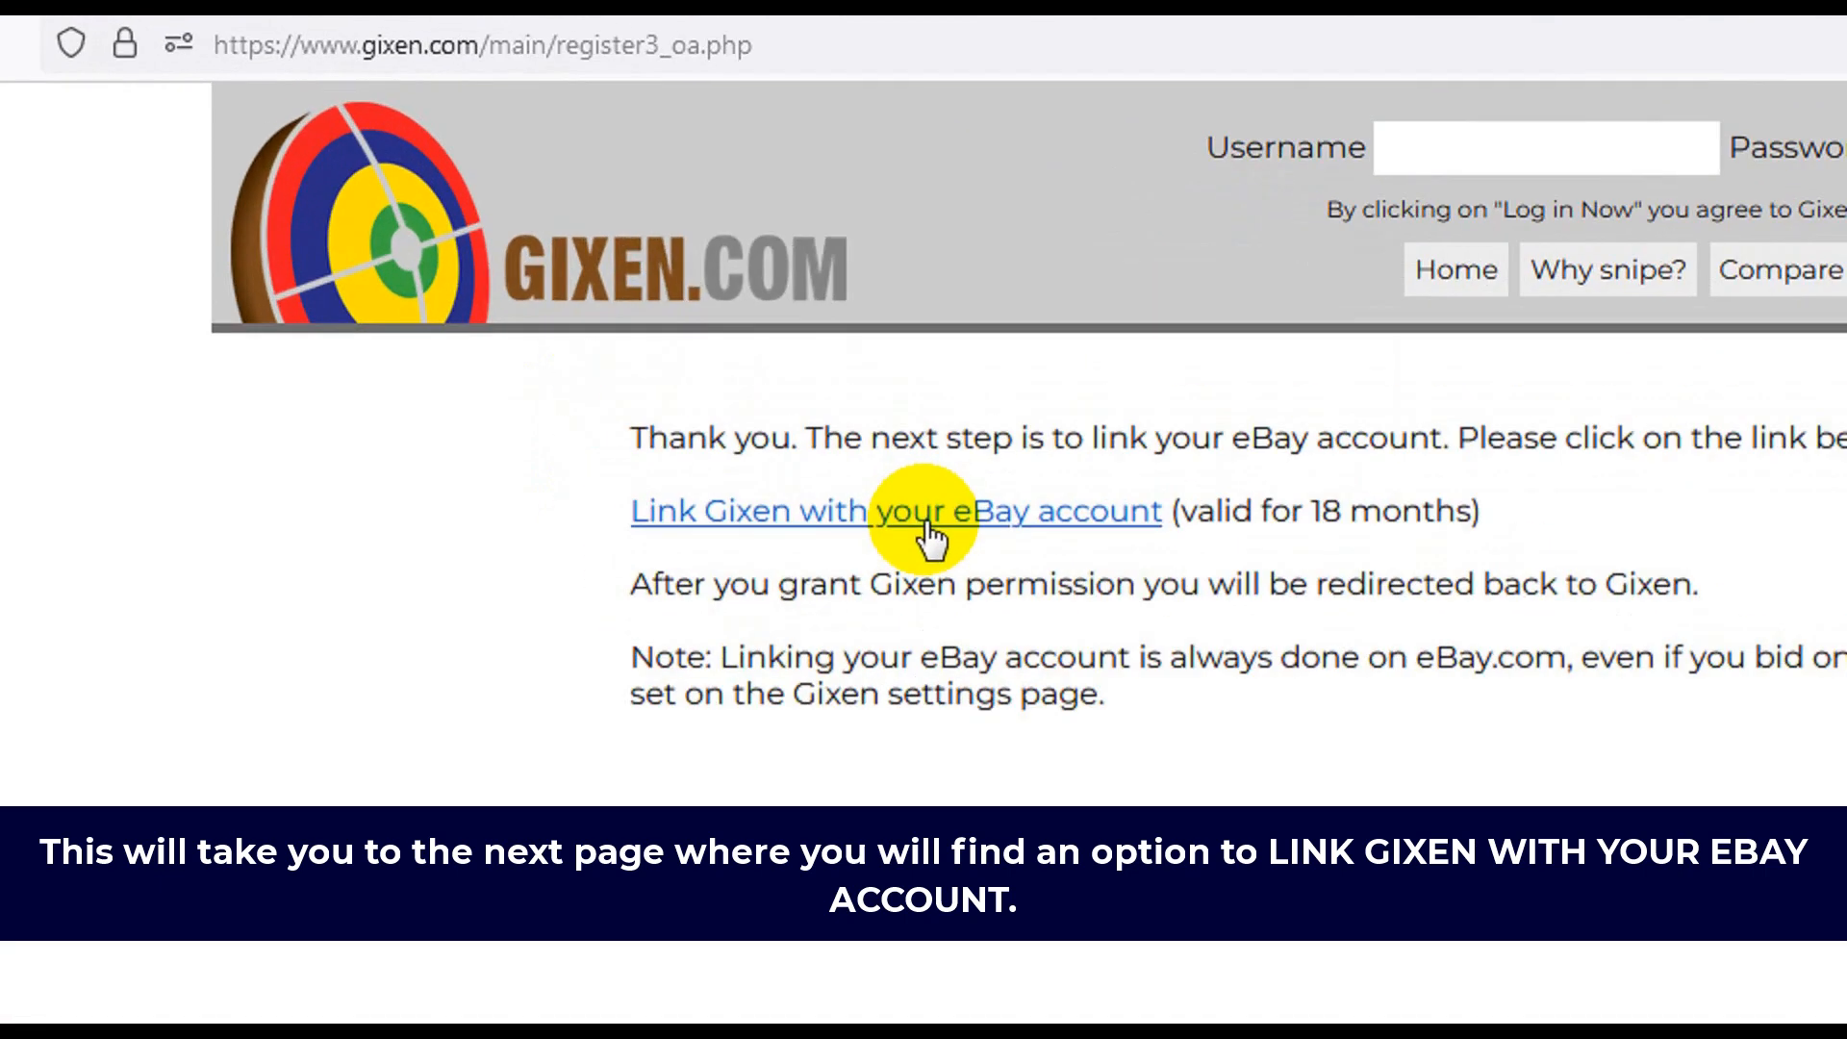
pyautogui.click(895, 510)
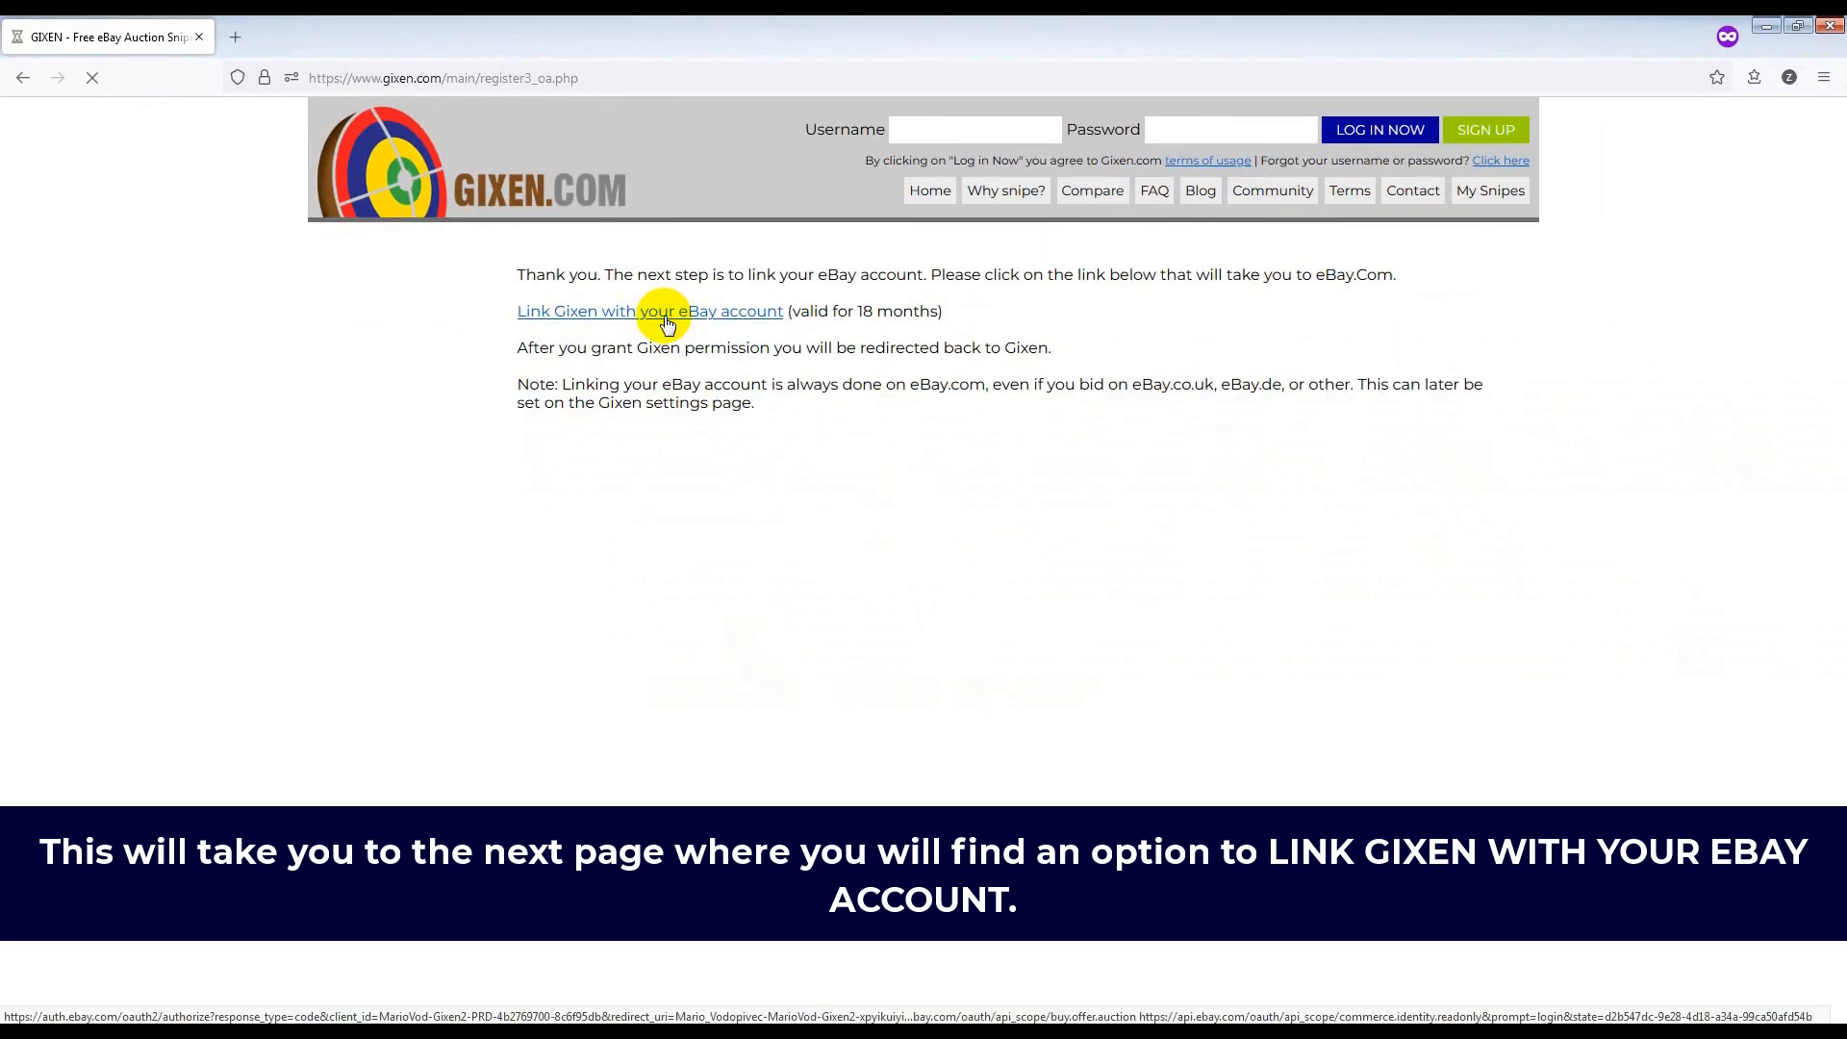
pyautogui.click(648, 310)
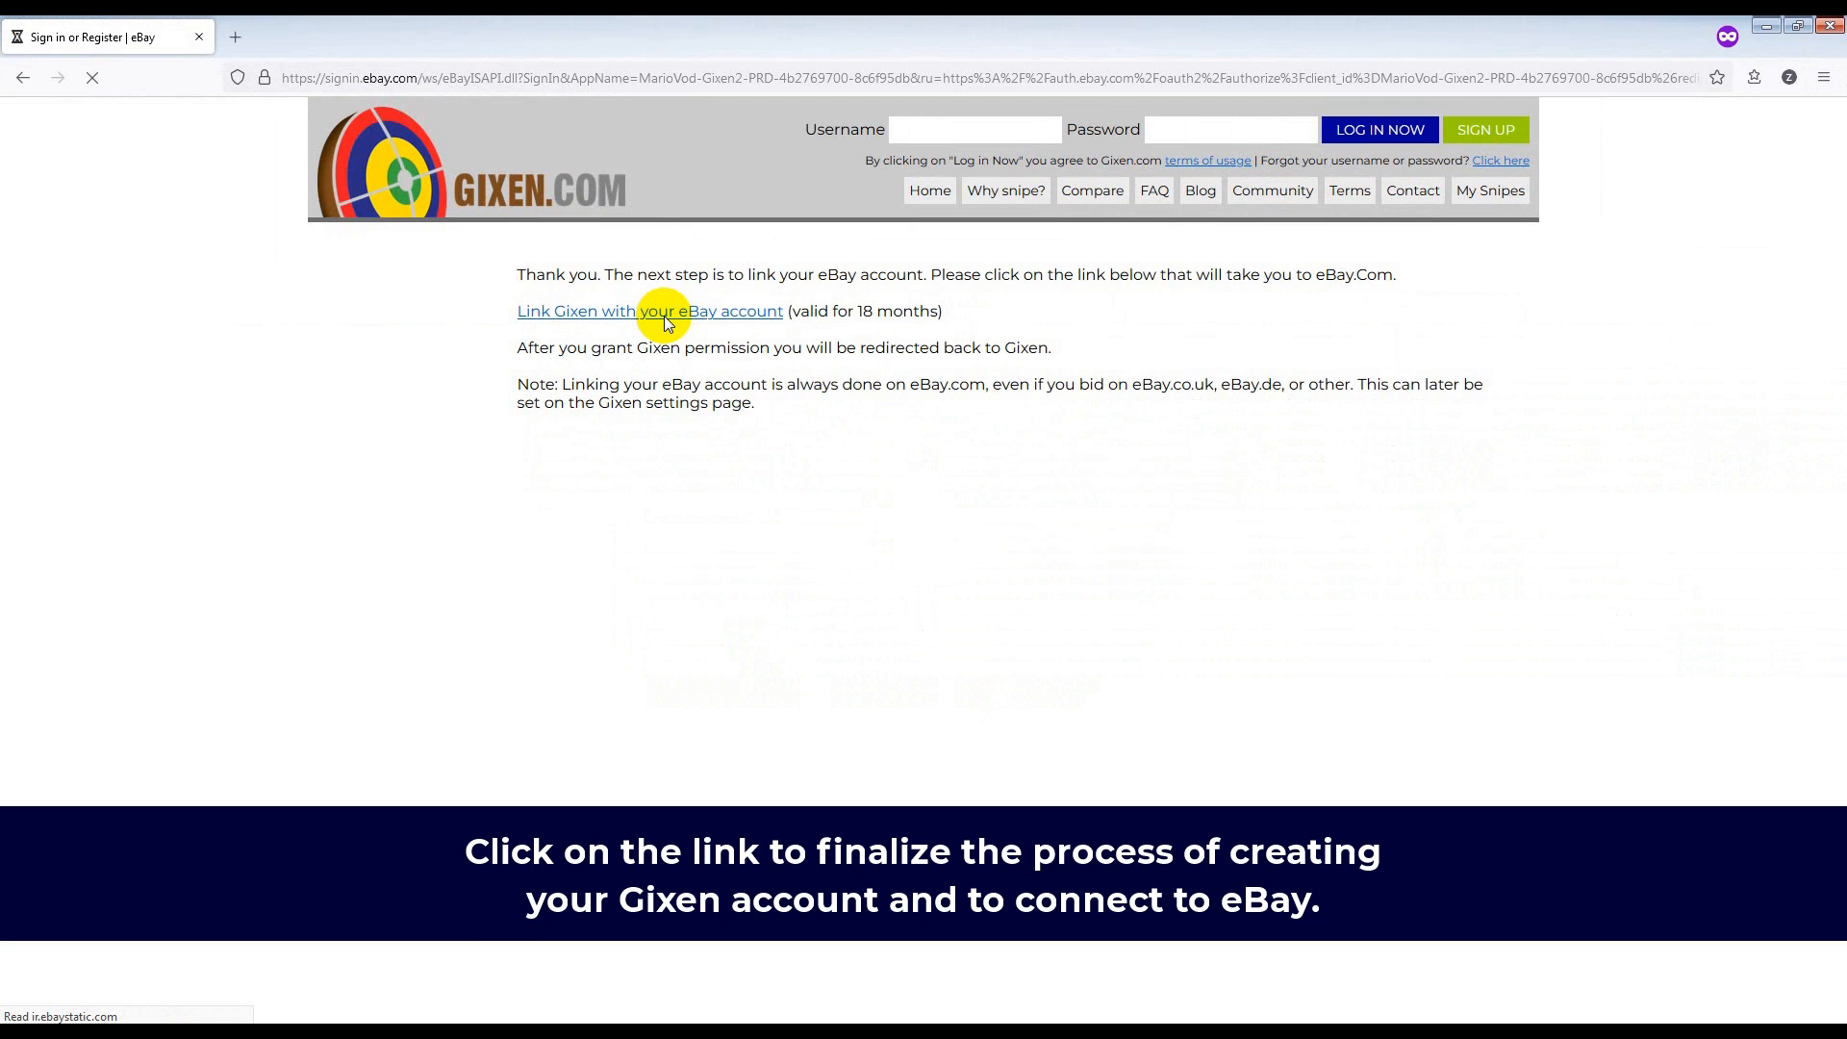
pyautogui.click(648, 312)
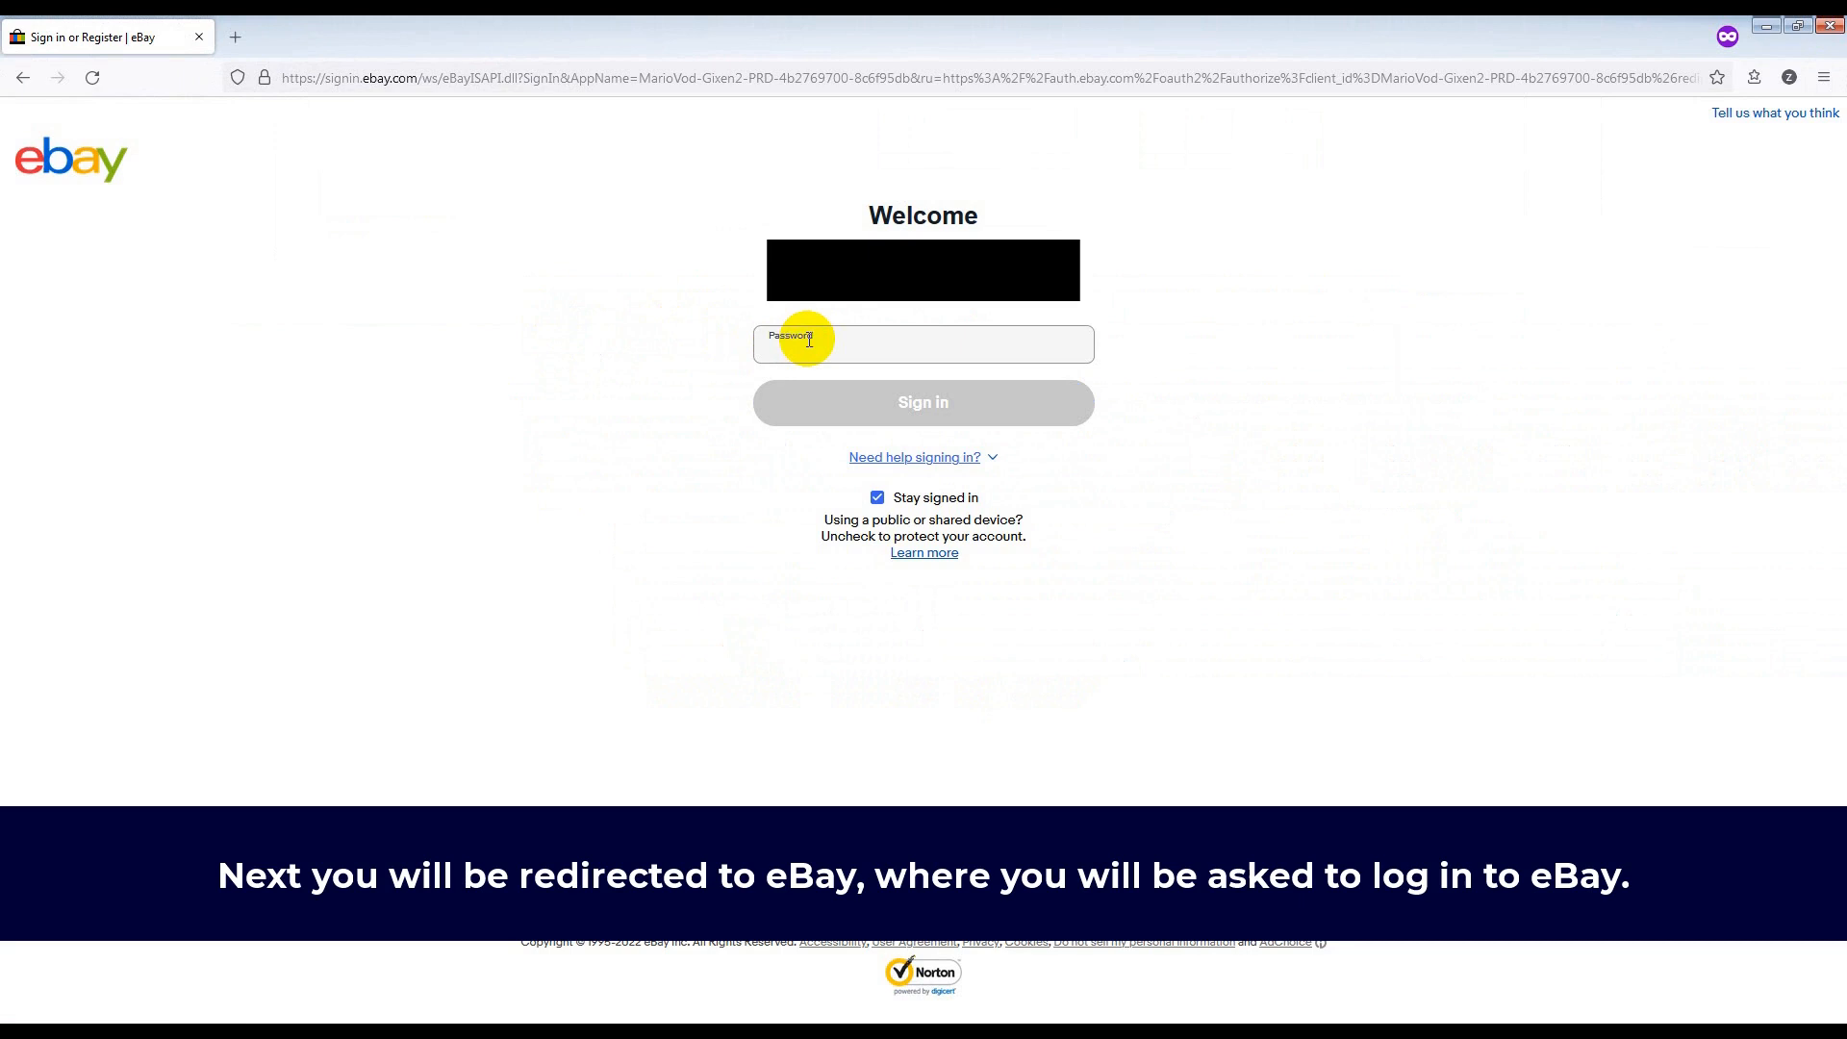
# Sign in to eBay with the password, reaching the Grant Application Access page for Gixen
pyautogui.write('password')
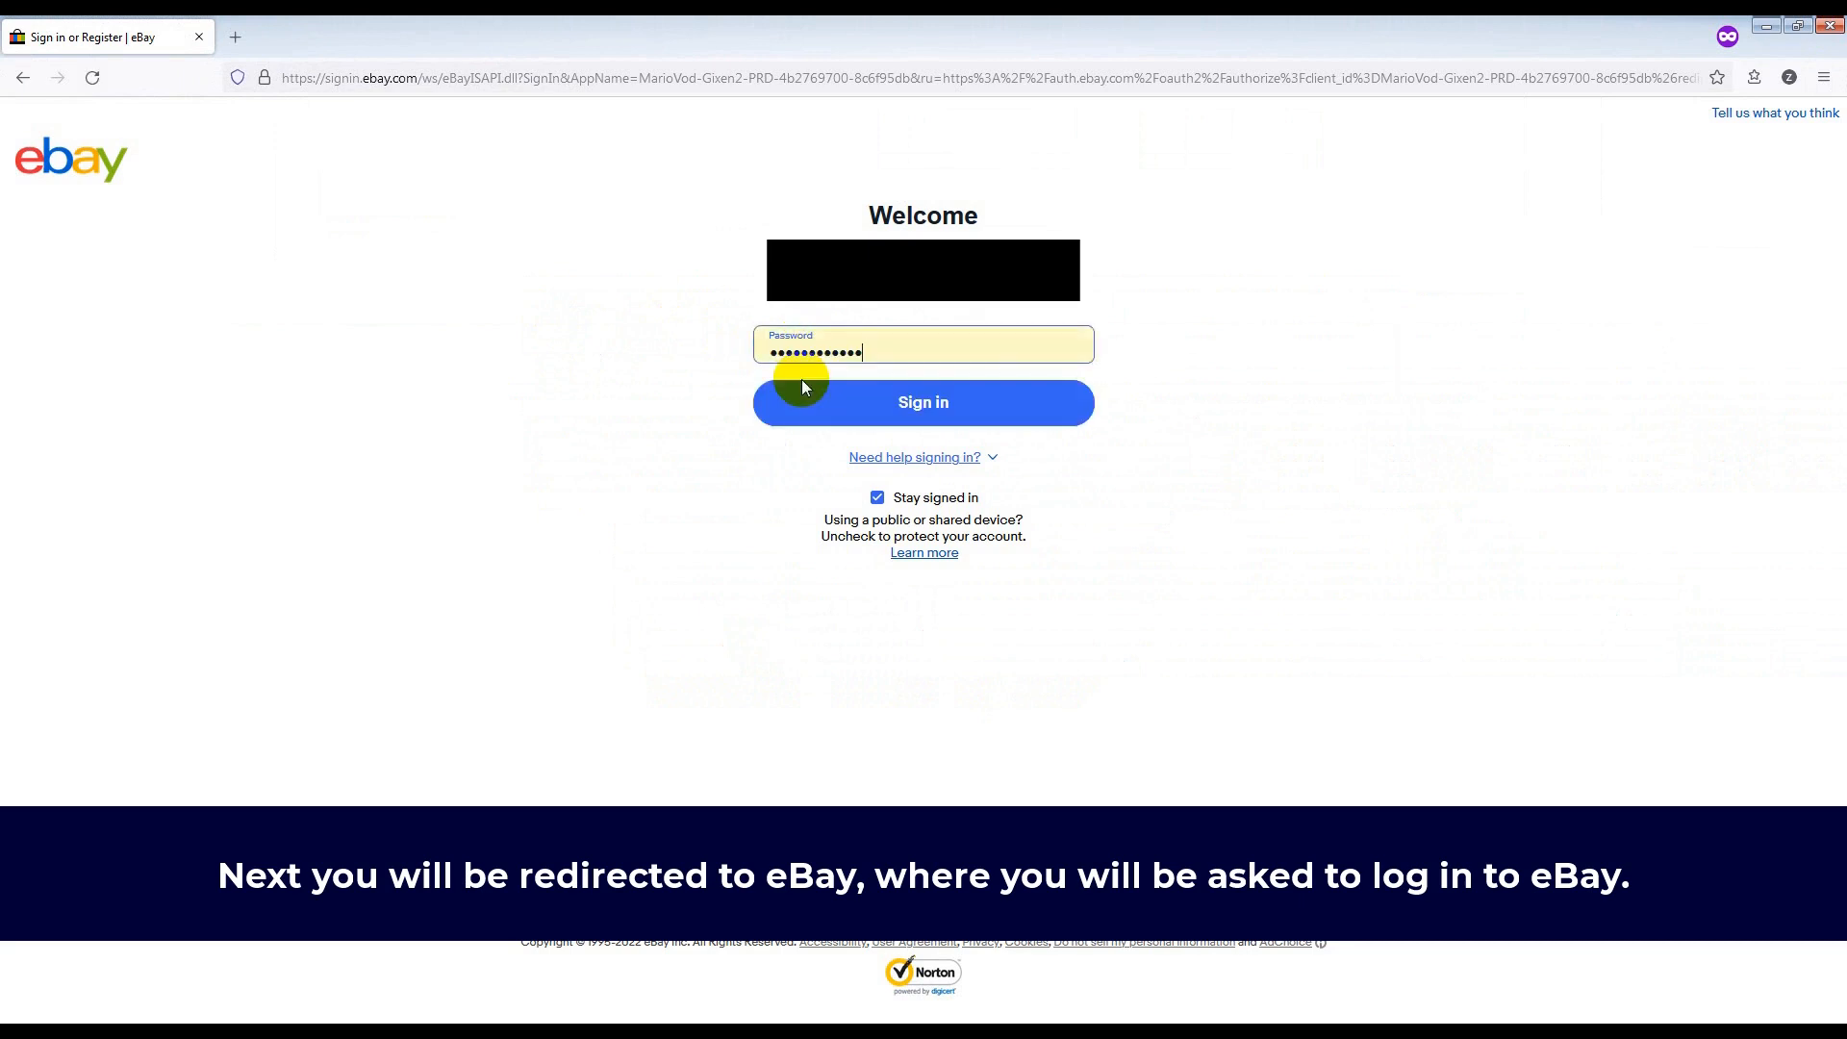
pyautogui.click(921, 402)
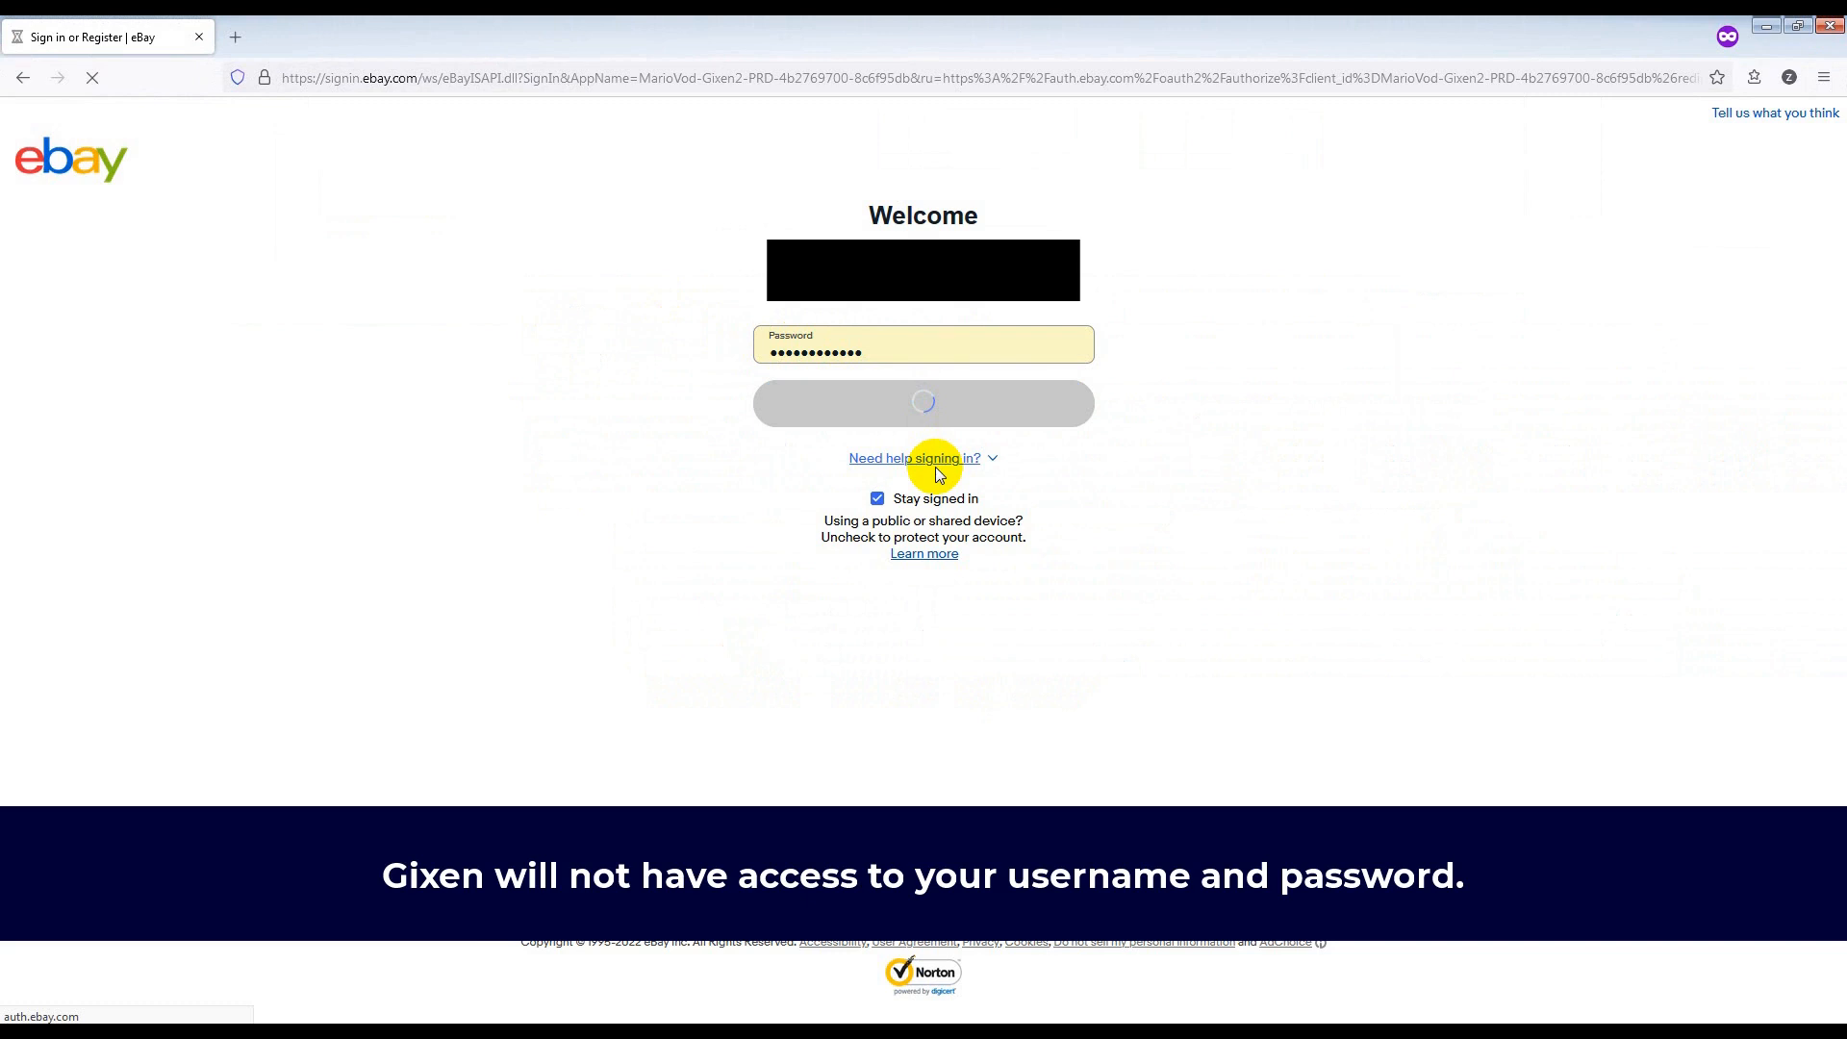
pyautogui.click(922, 402)
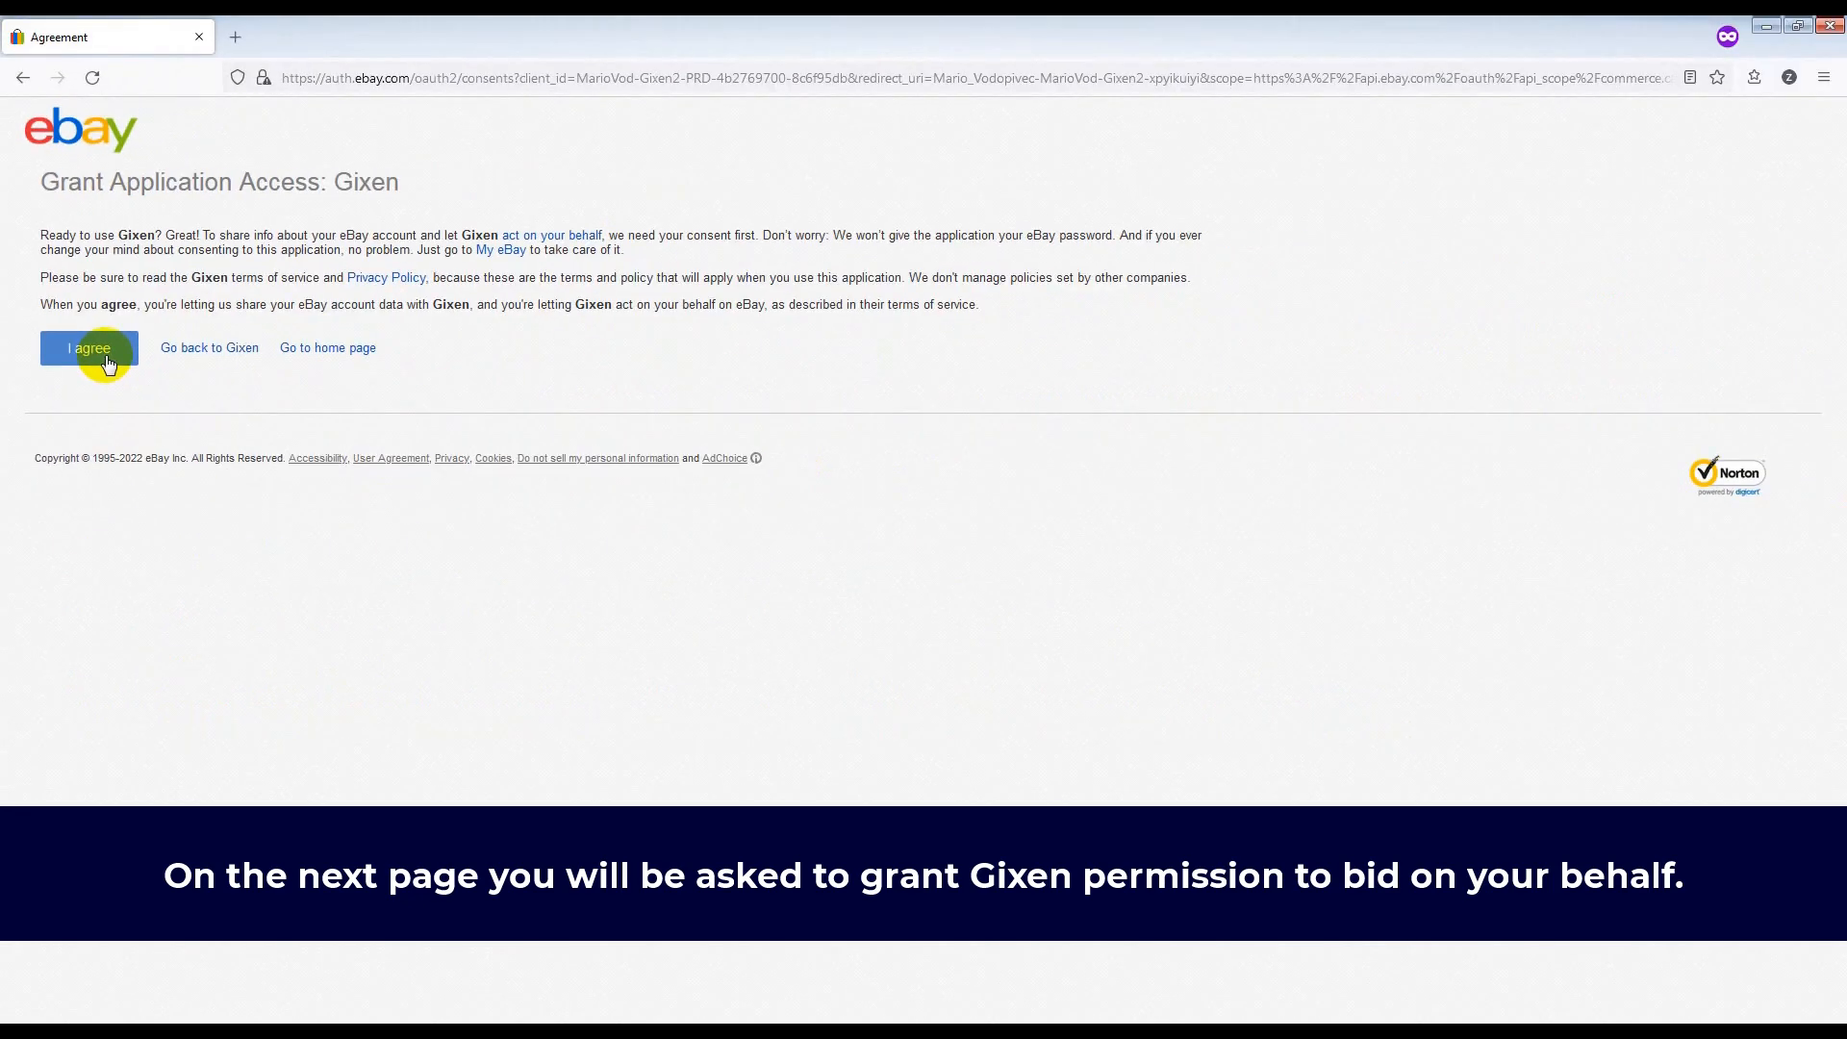
# Agree to grant Gixen access, returning to Gixen's 'Thank you, now you can log in' page
pyautogui.click(88, 348)
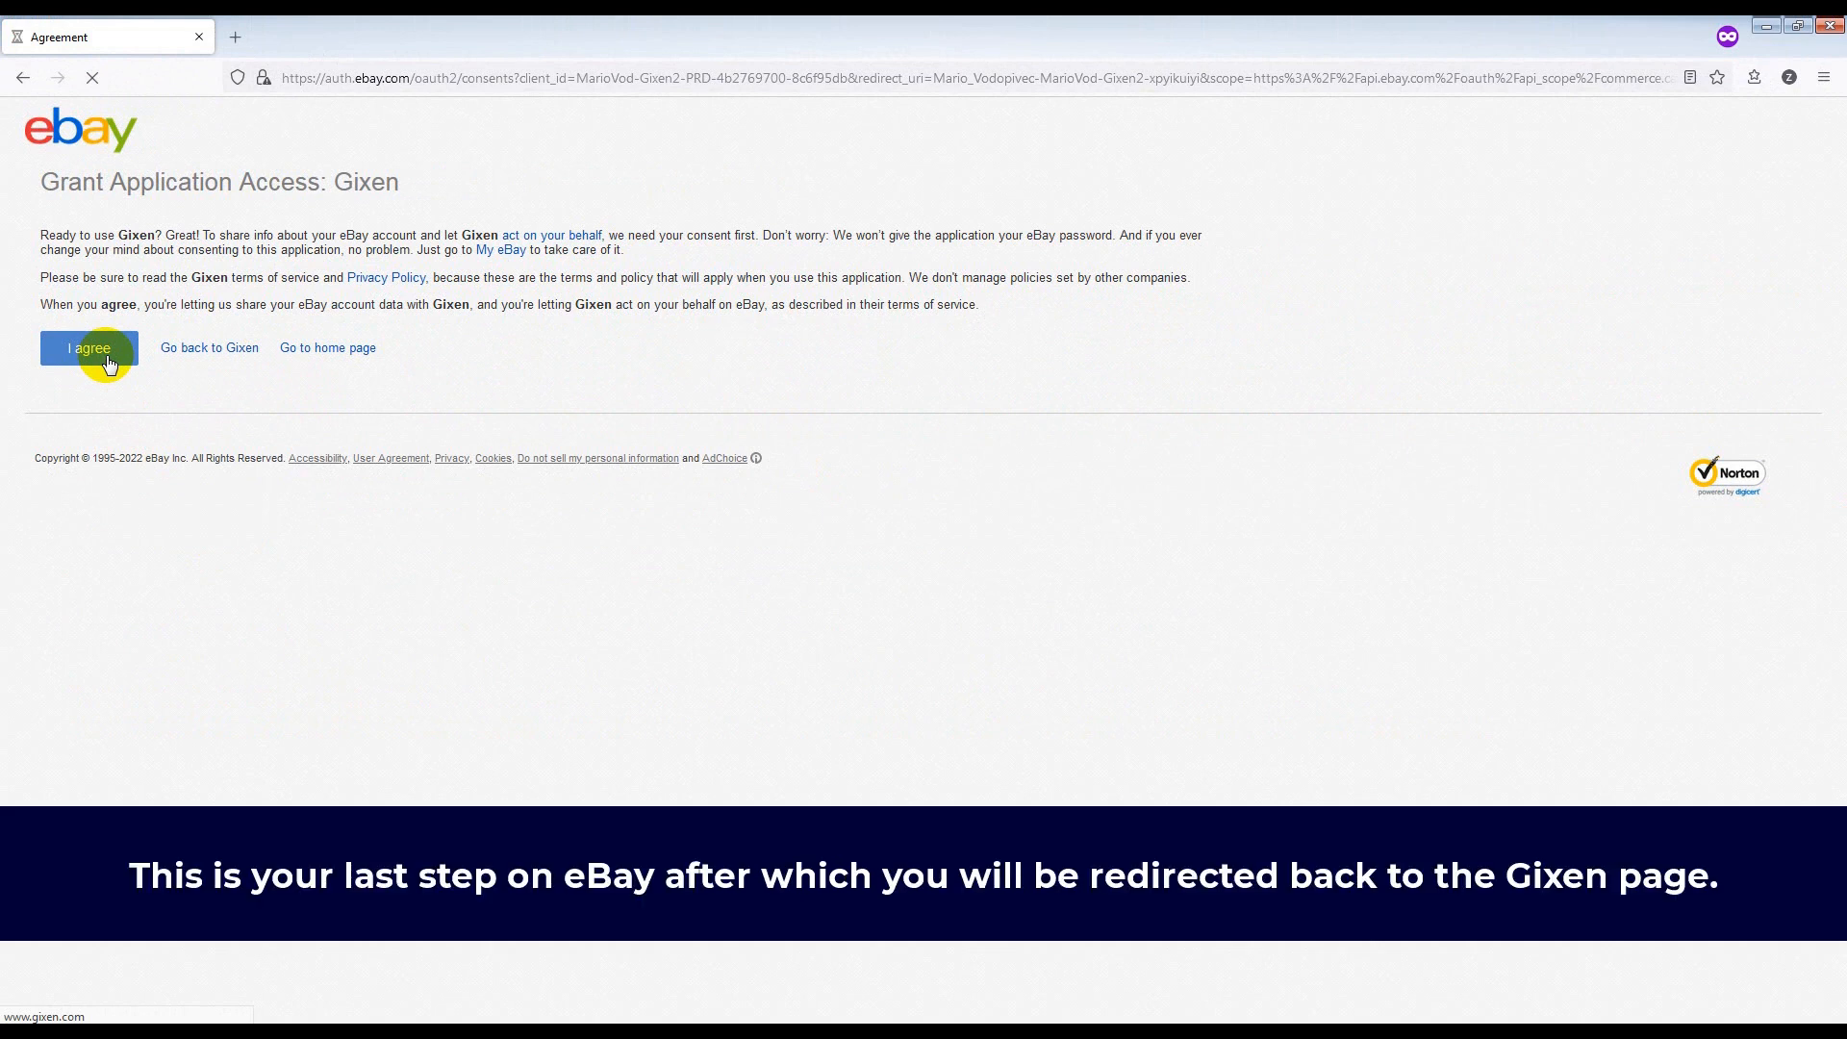
pyautogui.click(89, 348)
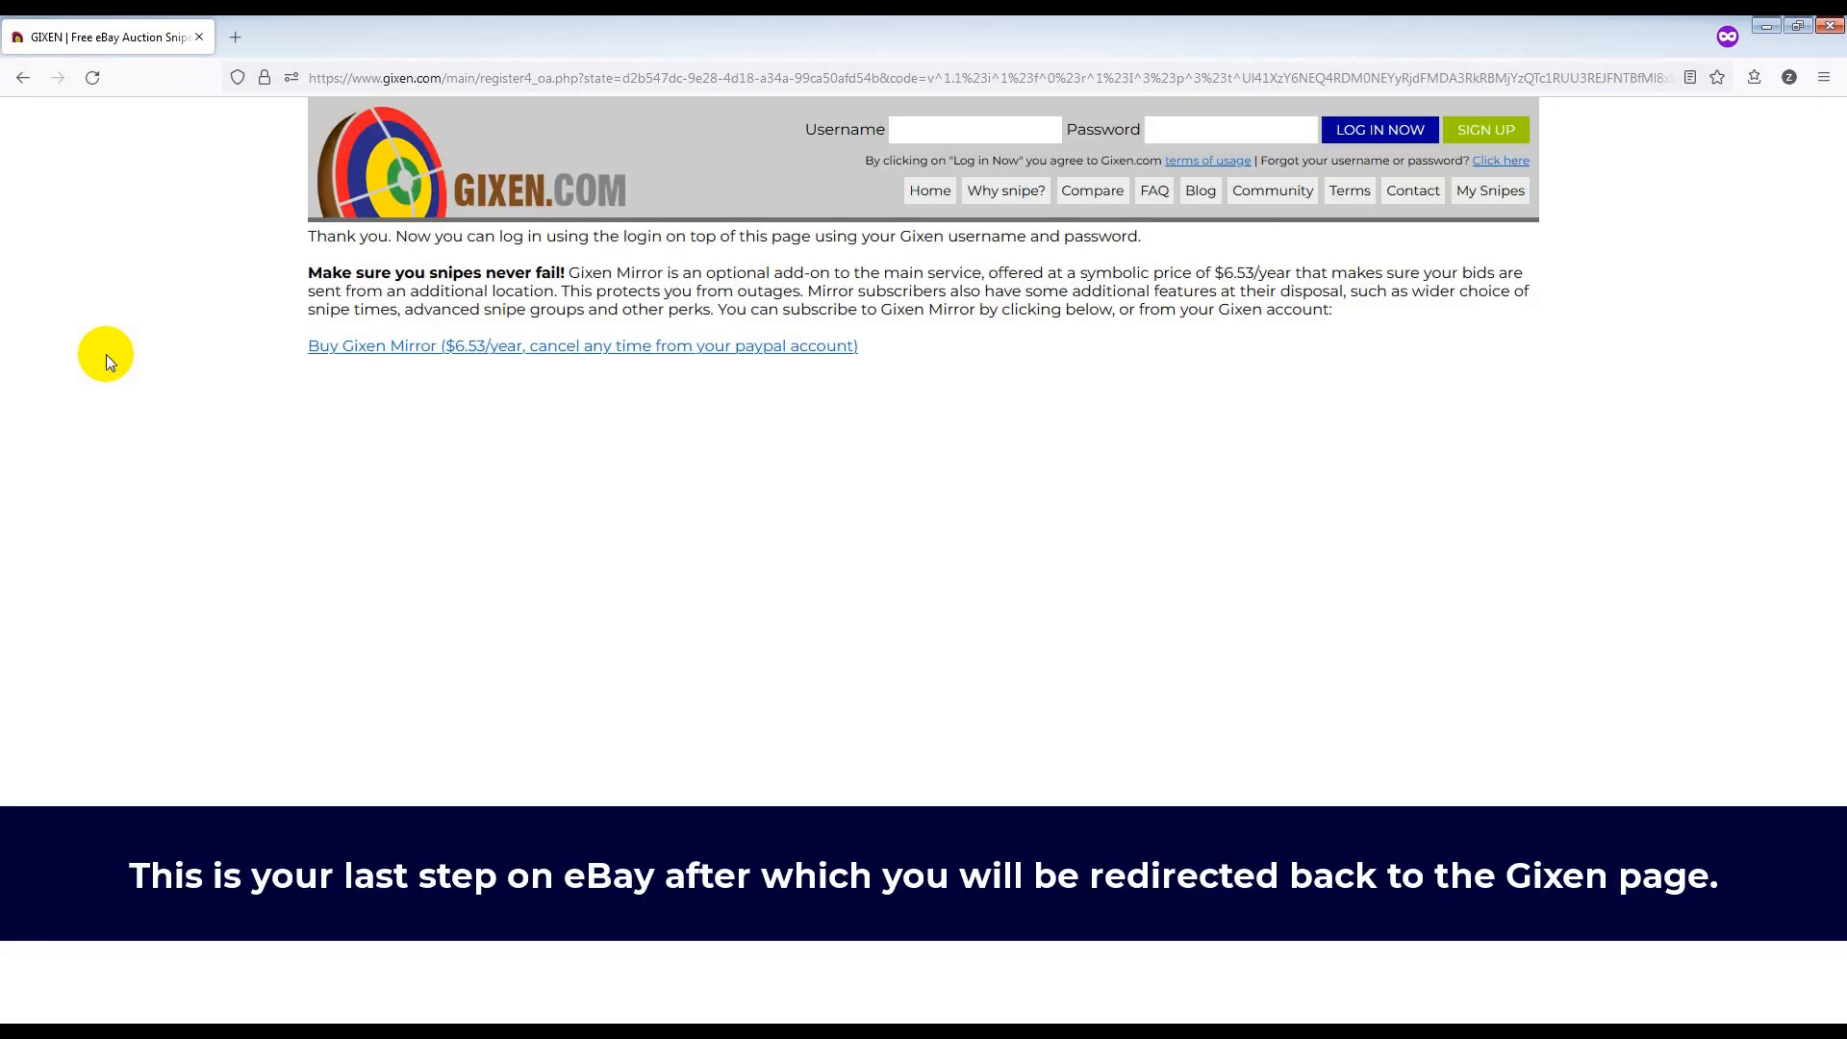